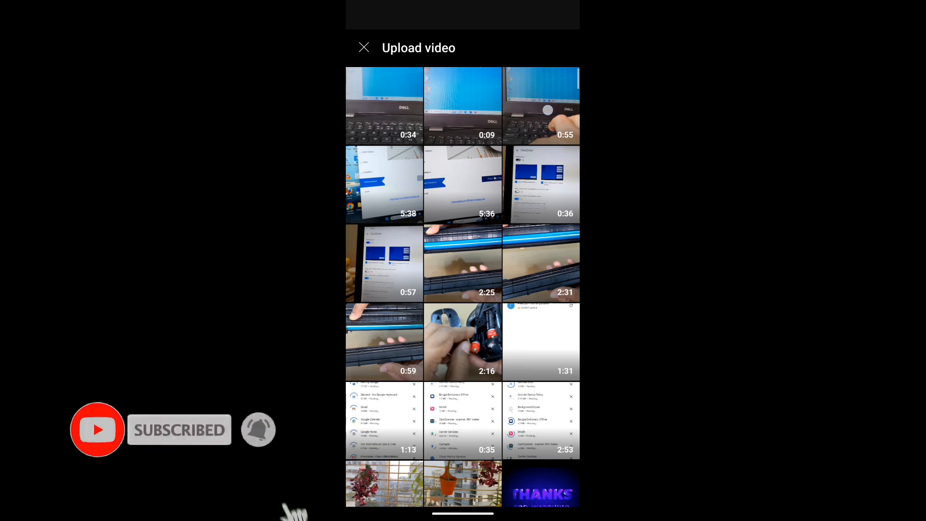
- Pick the 0:55 laptop keyboard clip and trim it to about 55.6 seconds
click(540, 105)
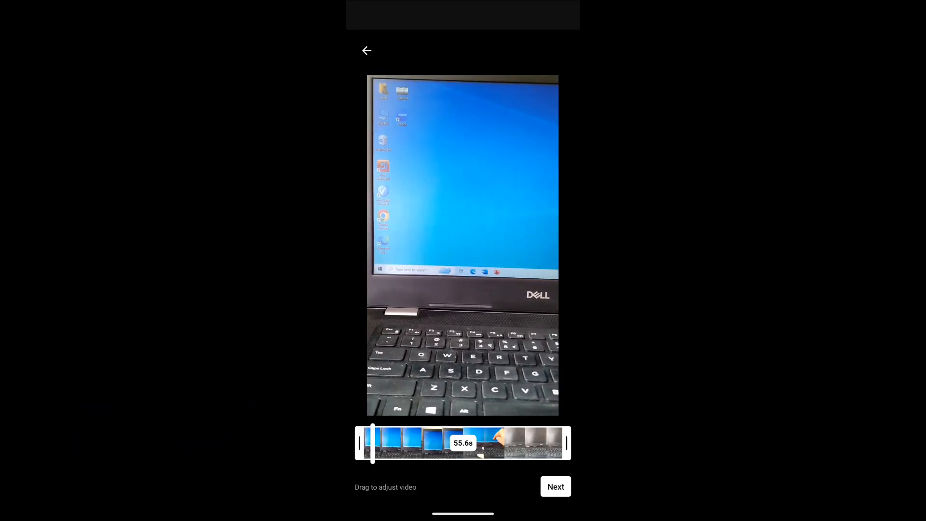
drag(372, 443, 379, 442)
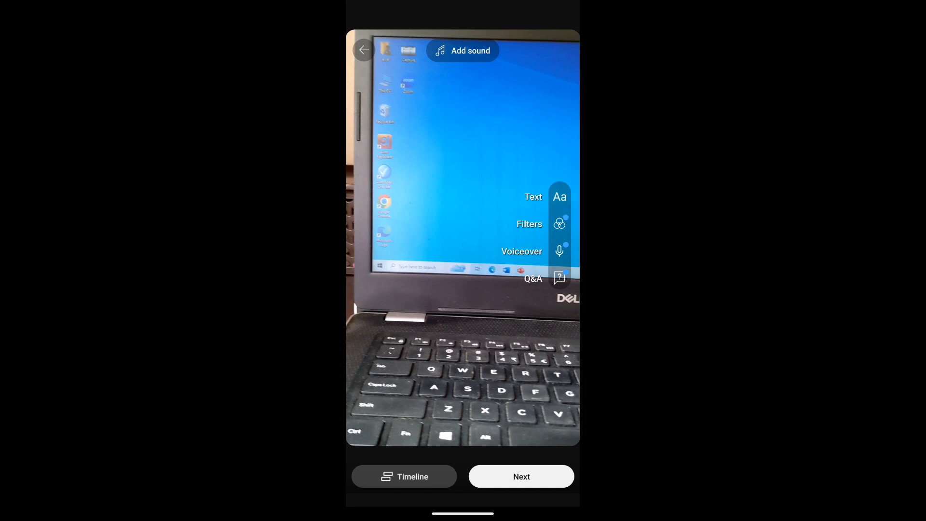
- Overlay the text 'Shutdown PC' on the Short's video
click(558, 197)
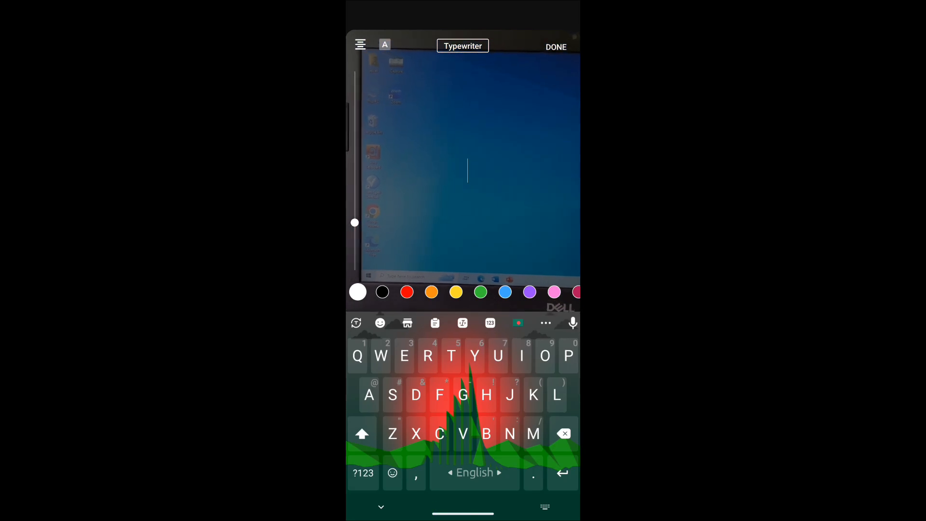
text(Shutdown PC)
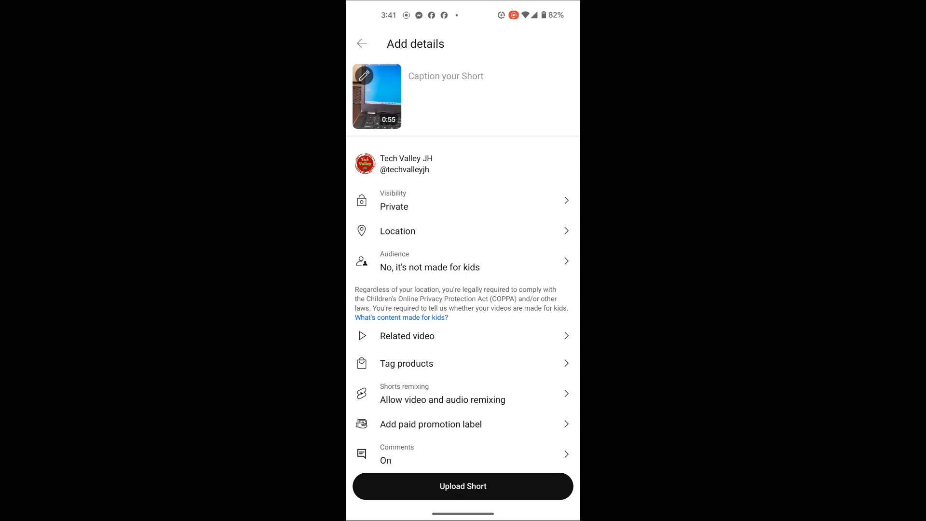
- Set a hand-on-keyboard frame as the Short's thumbnail
click(376, 95)
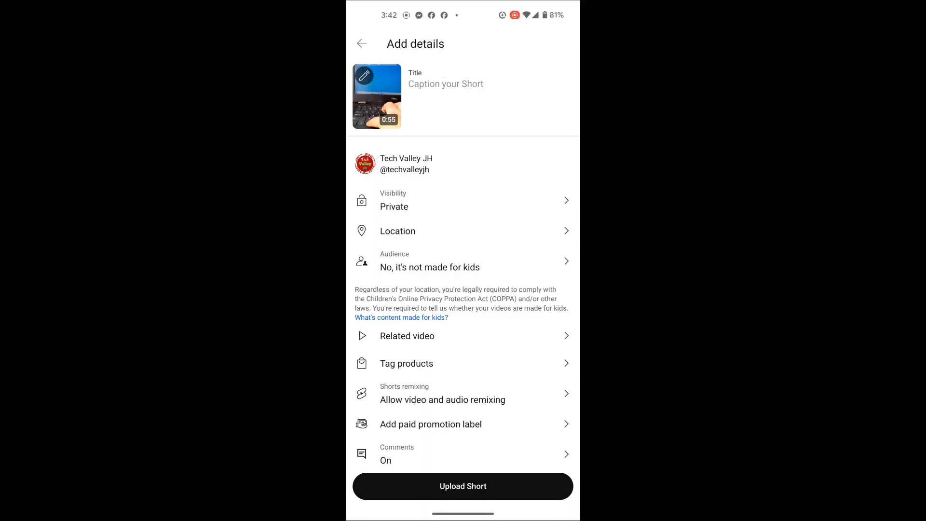
- Caption the Short 'shutdown pc/Laptop using keyboard #shorts'
click(445, 83)
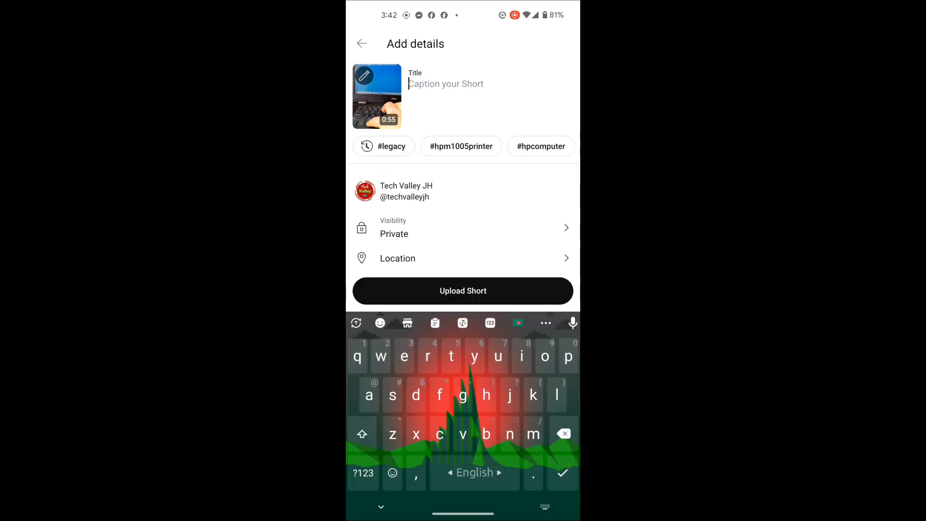
text(shutdown pc)
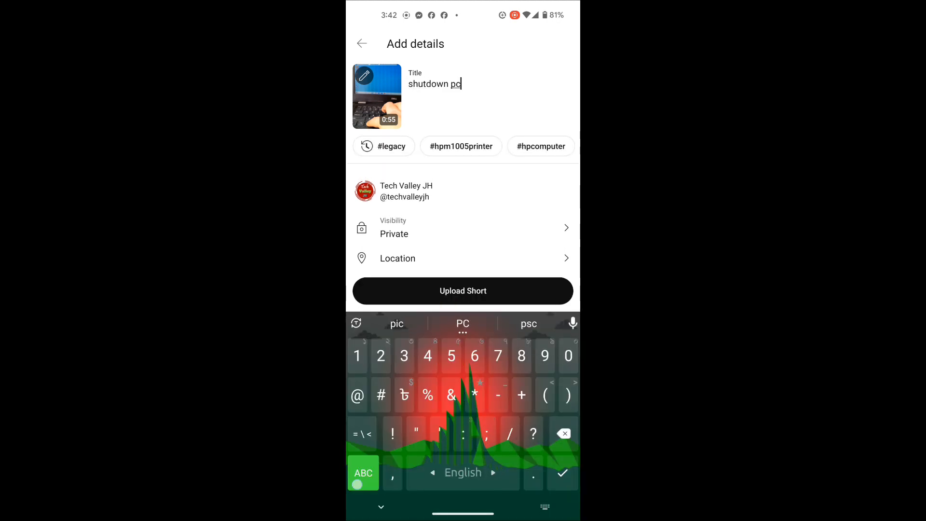
text(/Laptop)
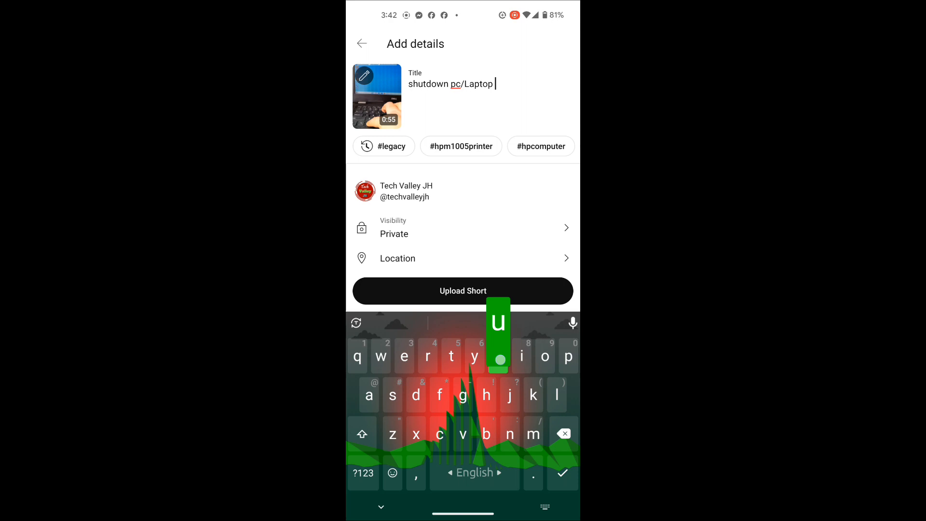
text(using keyboard #shorts)
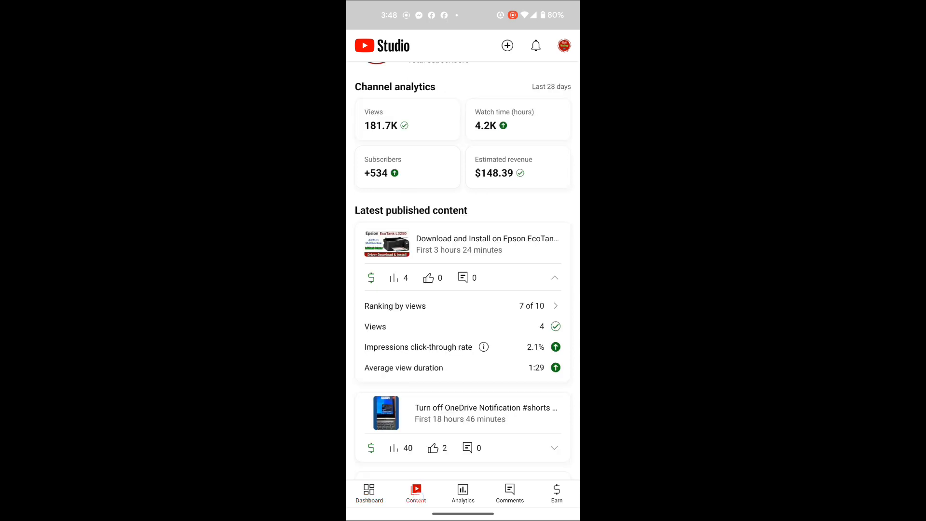
- In Content's Shorts list, open the shutdown pc/Laptop Short's edit screen
click(416, 492)
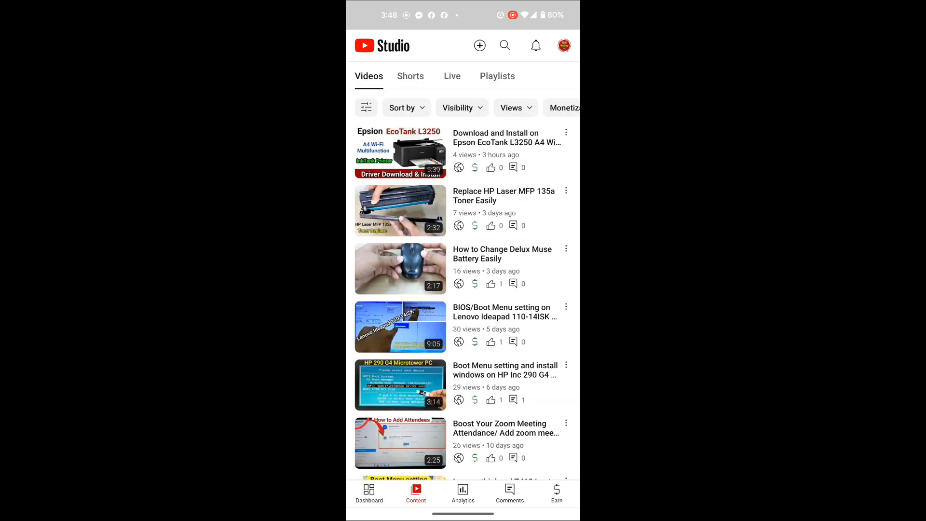
click(410, 76)
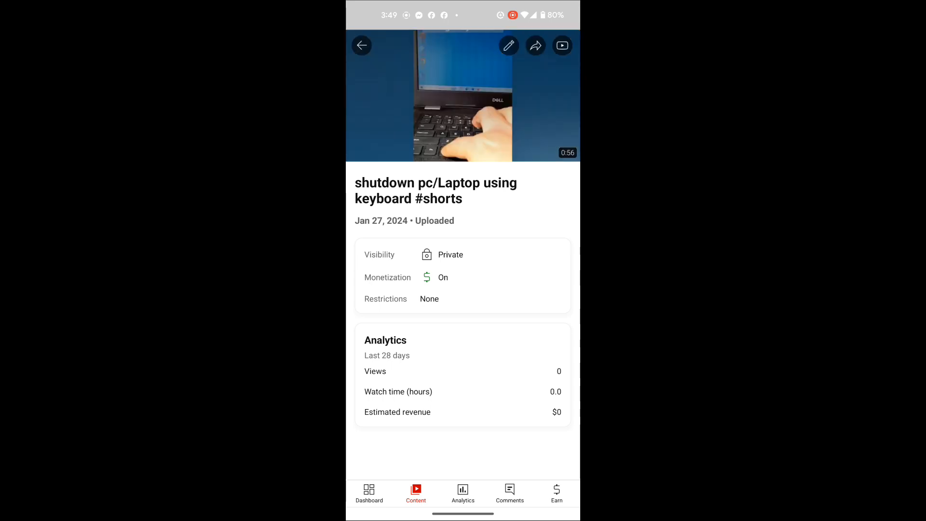
click(361, 45)
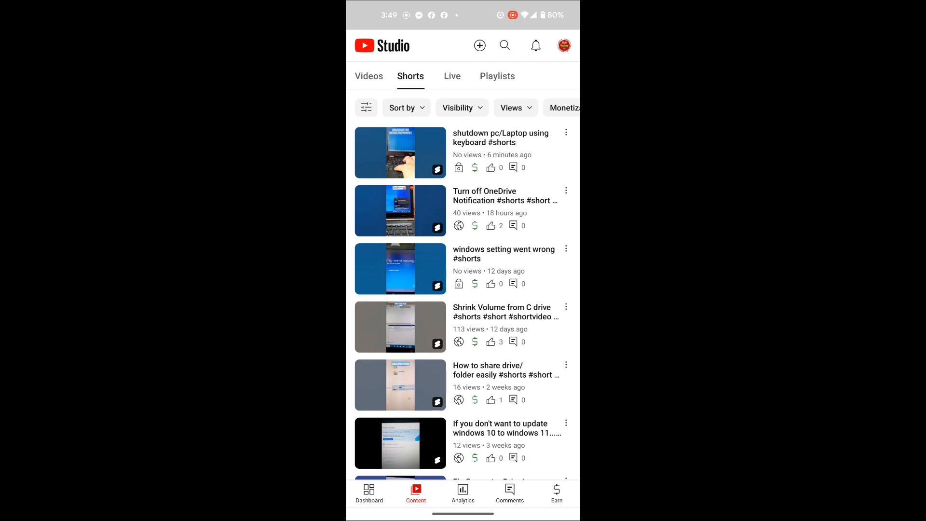
click(400, 152)
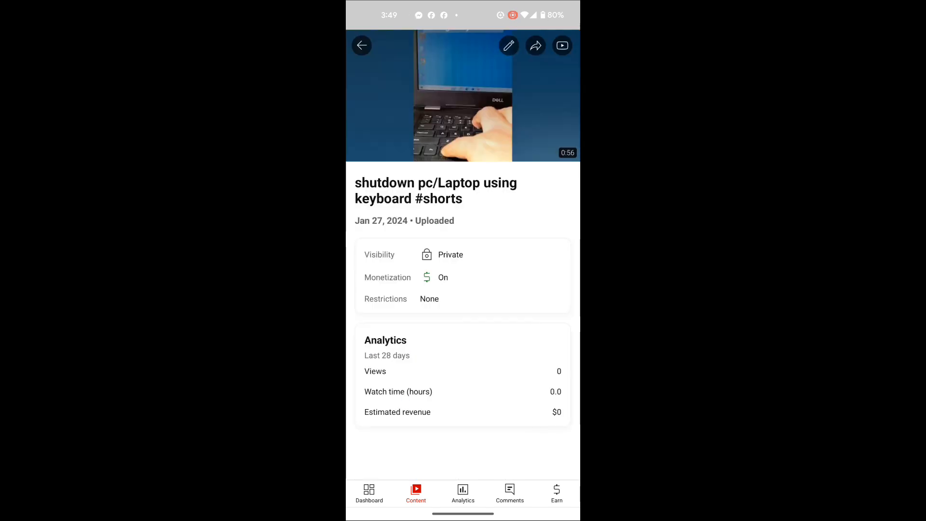
click(508, 45)
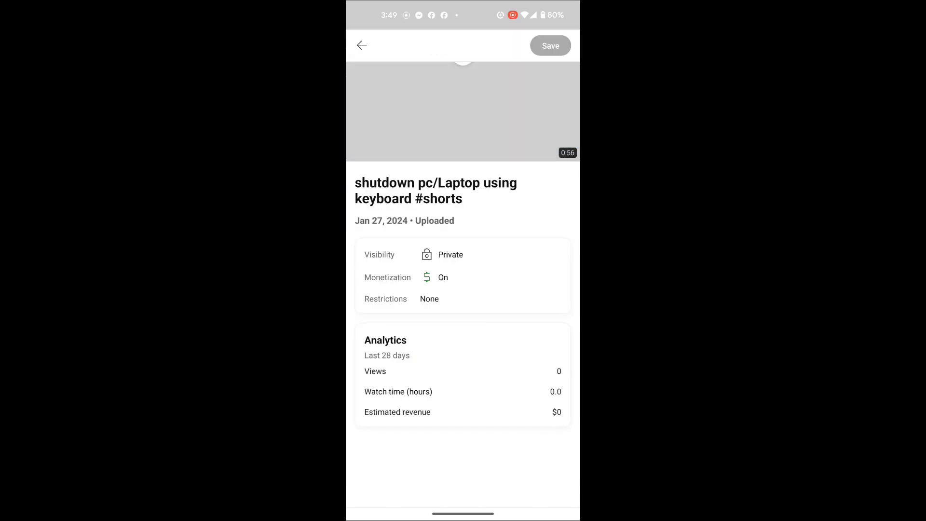